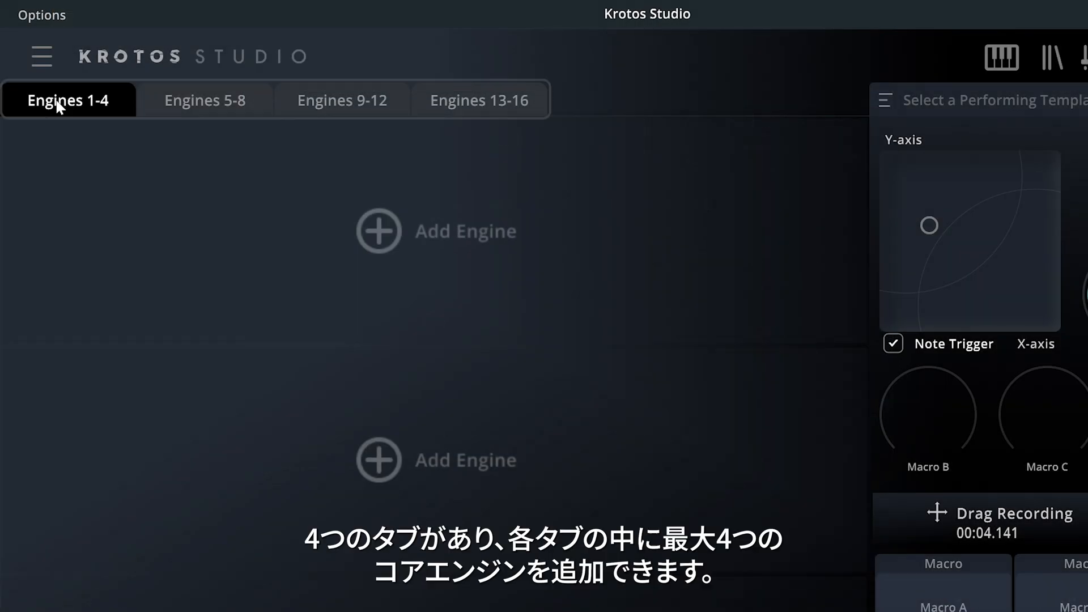
# Step: Browse the Engines 9-12 and 13-16 groups, then return to Engines 1-4 and choose an engine type
pyautogui.click(342, 100)
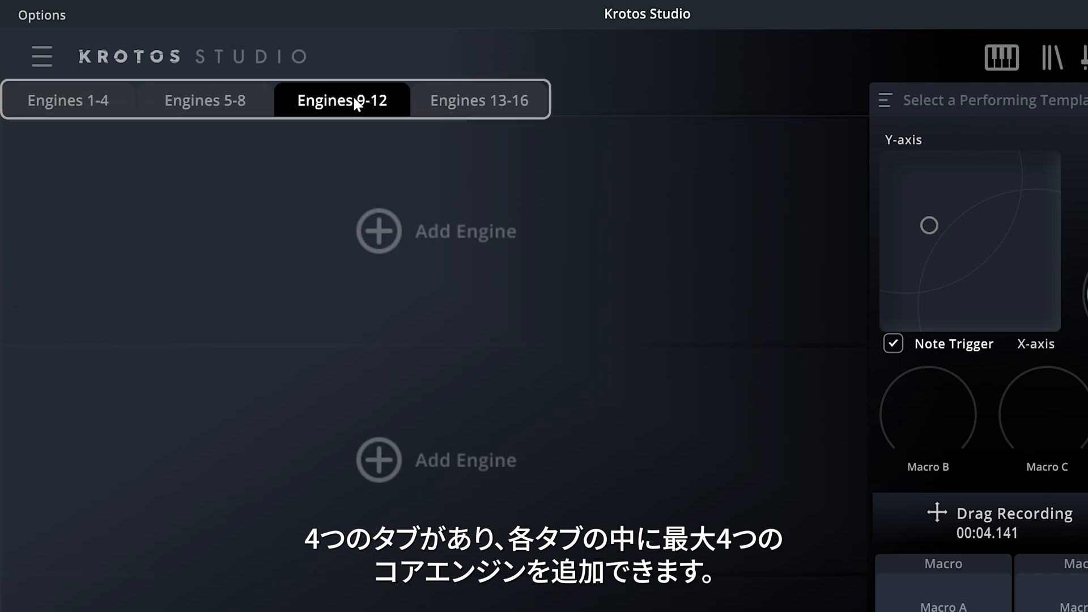
pyautogui.click(479, 100)
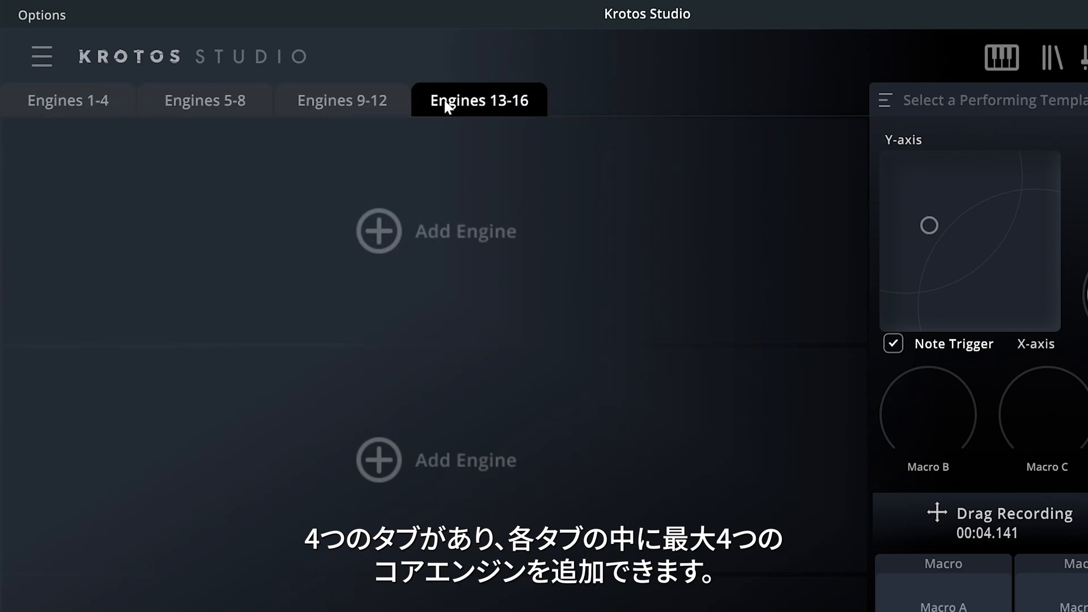
pyautogui.click(67, 99)
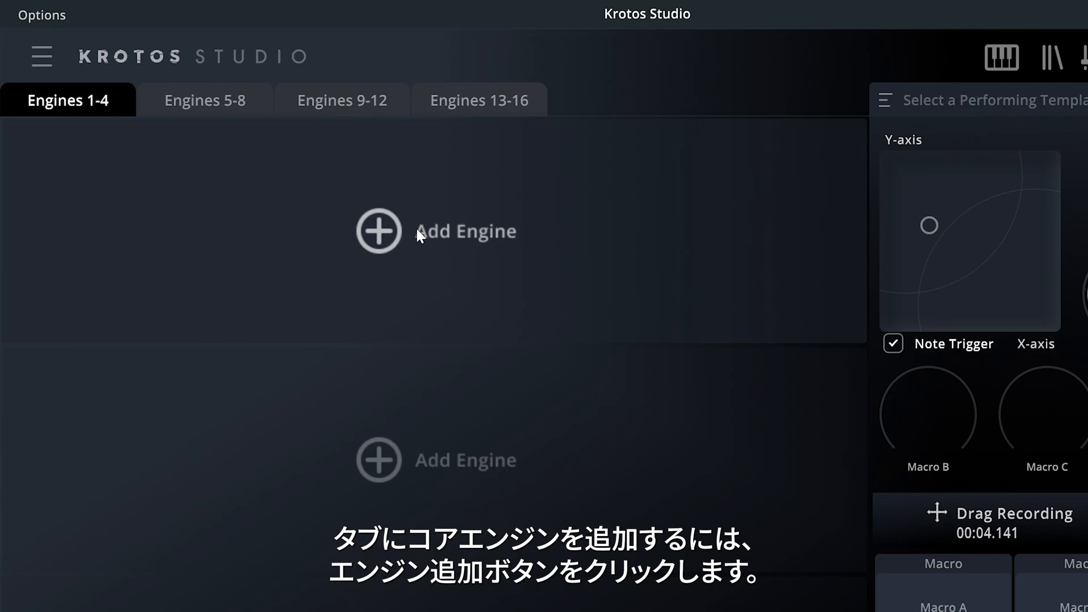
pyautogui.click(379, 231)
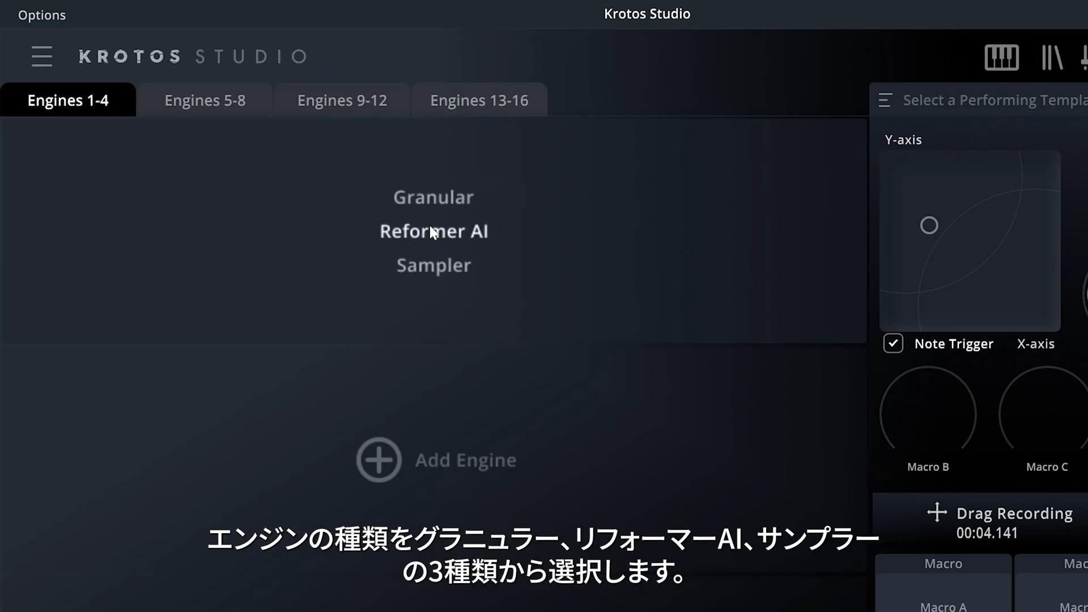
pyautogui.moveTo(454, 238)
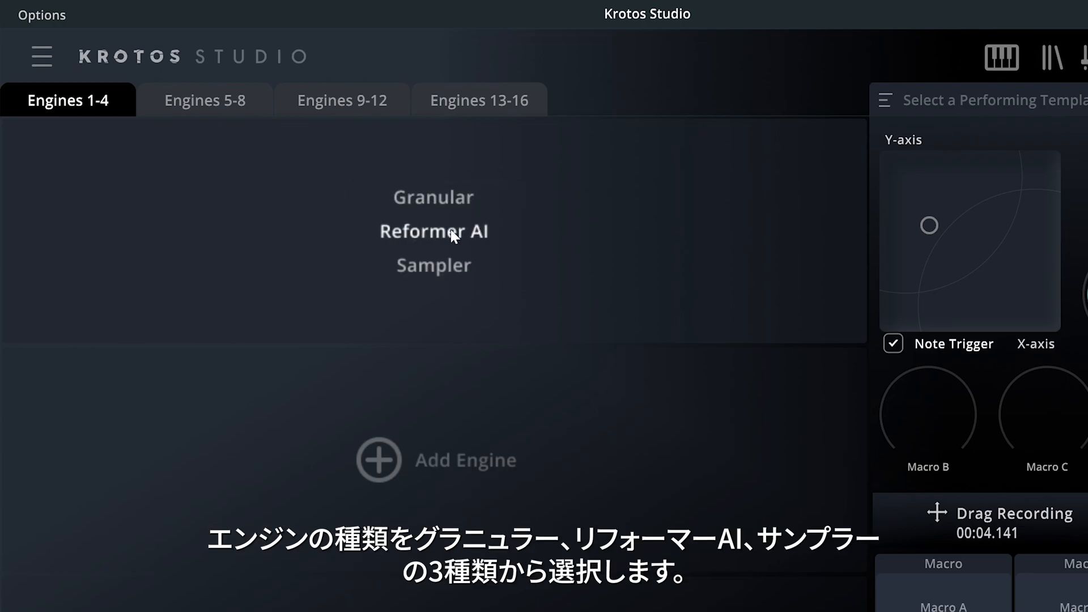
pyautogui.moveTo(419, 276)
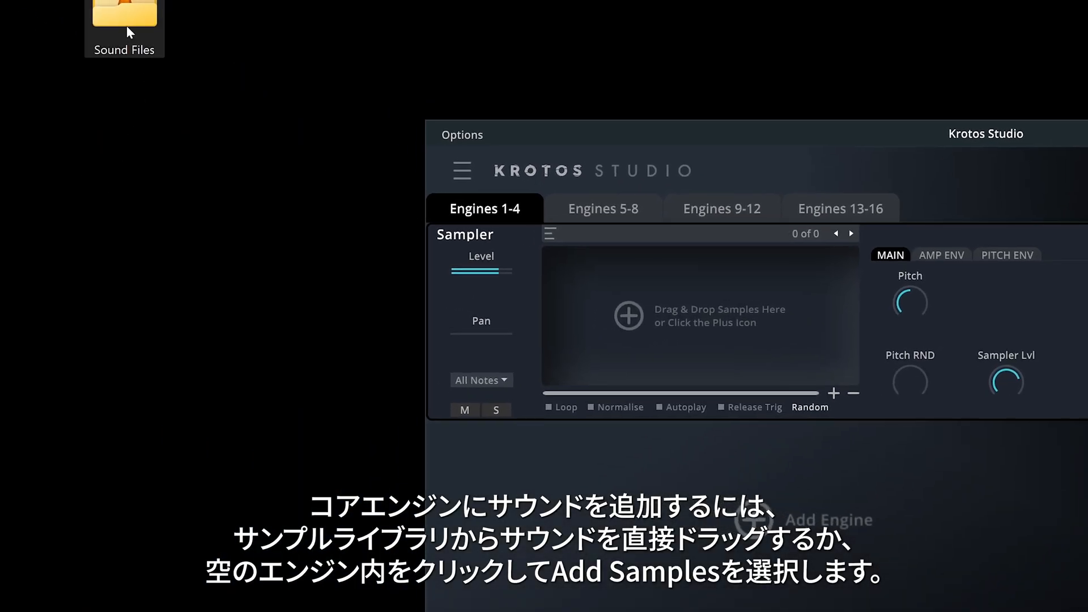
# Step: Open the Sound Files folder and view the Engines 13-16 group's loaded Samplers
pyautogui.doubleClick(124, 24)
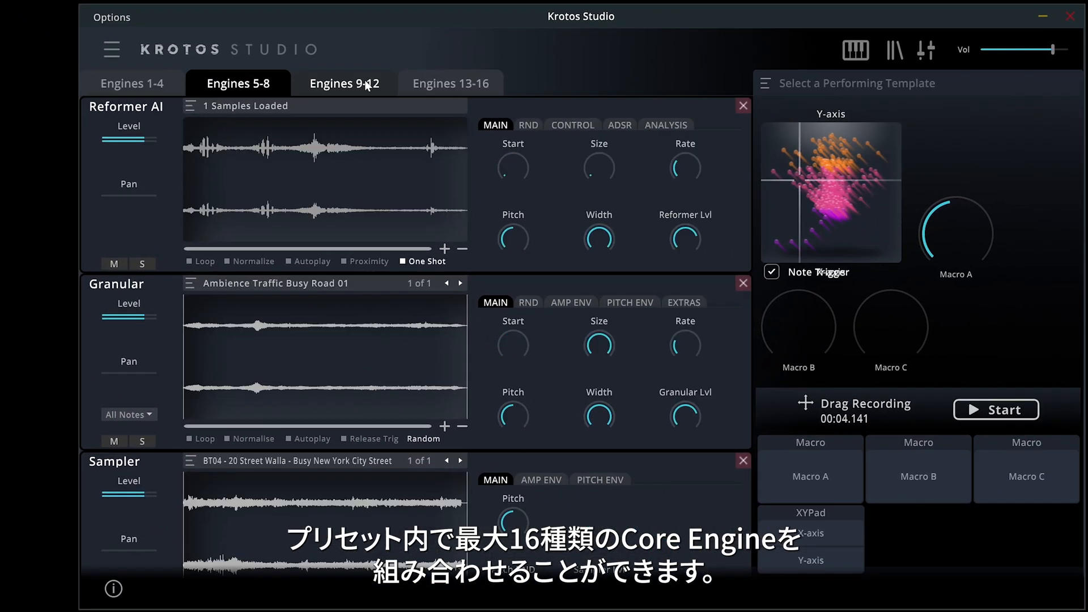
pyautogui.click(451, 83)
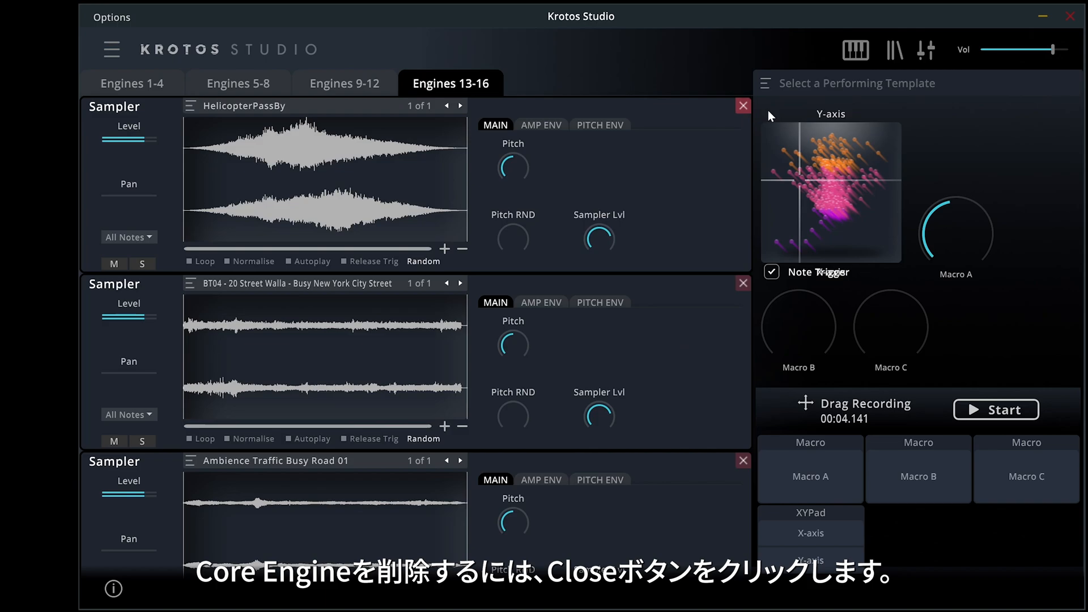
pyautogui.click(743, 106)
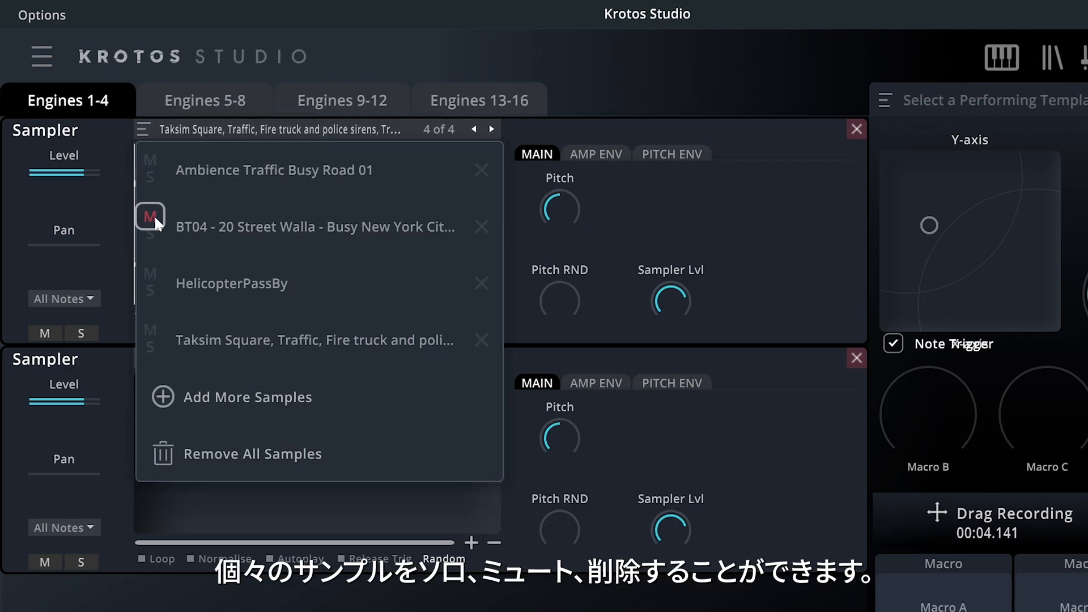
# Step: Unmute the BT04 street walla sample and close the sample list
pyautogui.click(149, 216)
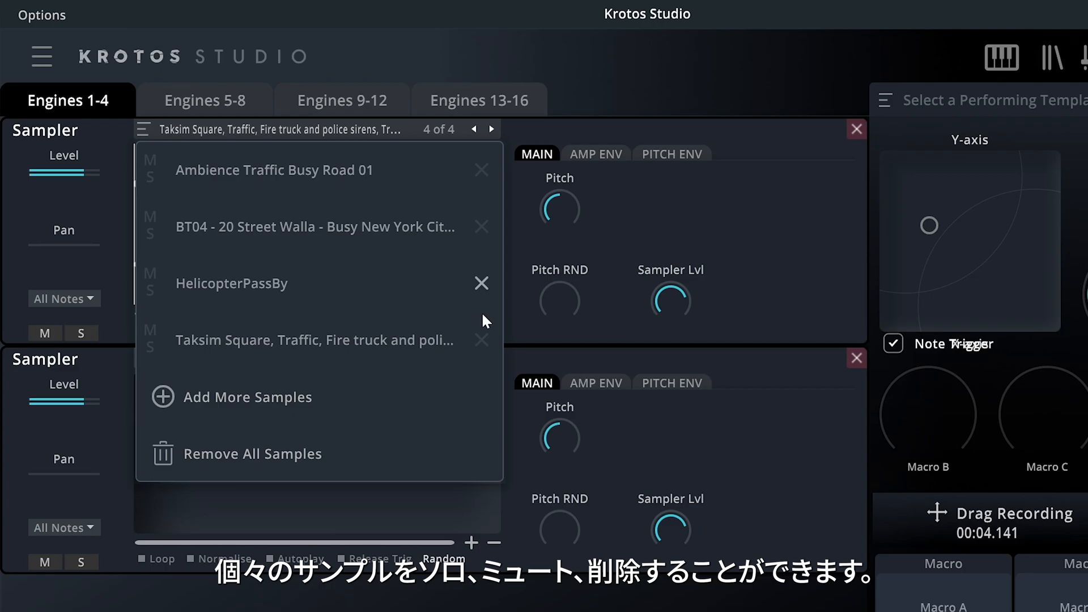
pyautogui.click(482, 284)
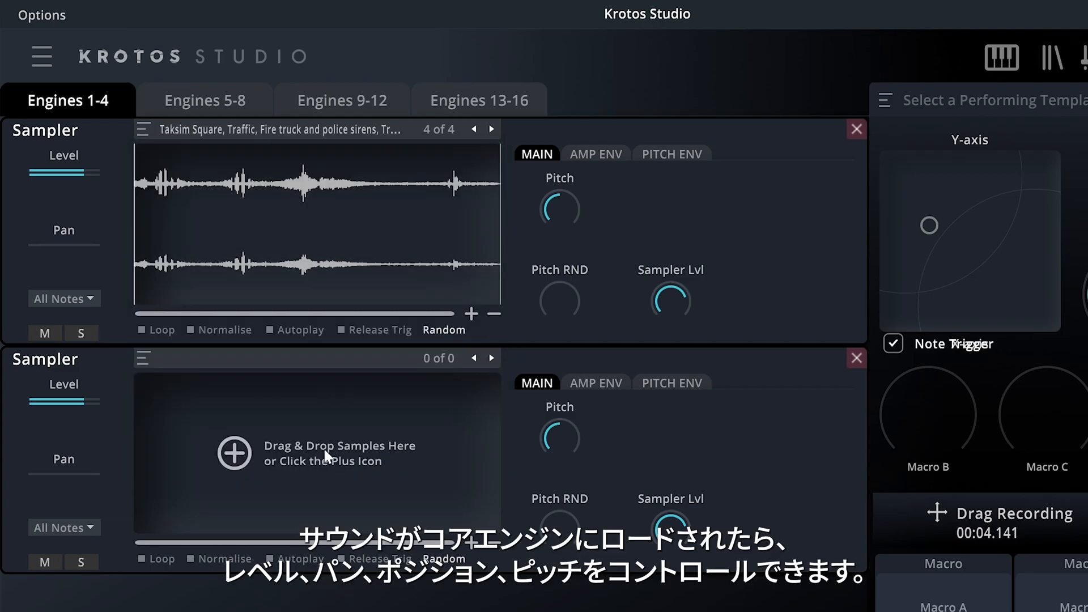
pyautogui.moveTo(38, 172); pyautogui.dragTo(59, 172)
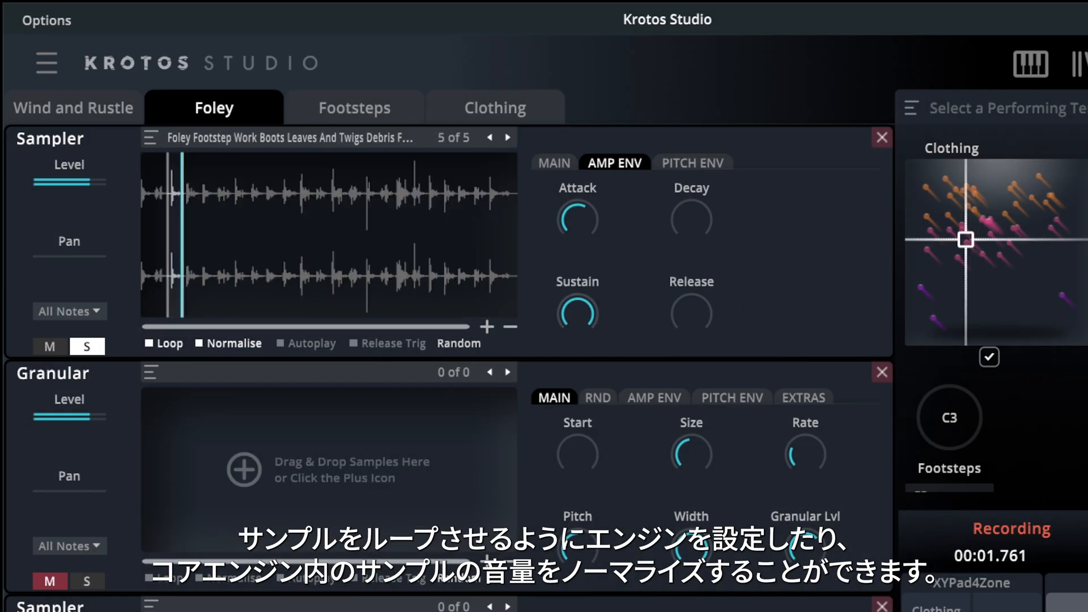
# Step: Enable Loop on the Foley sampler and Autoplay for the skyline traffic sample
pyautogui.click(489, 137)
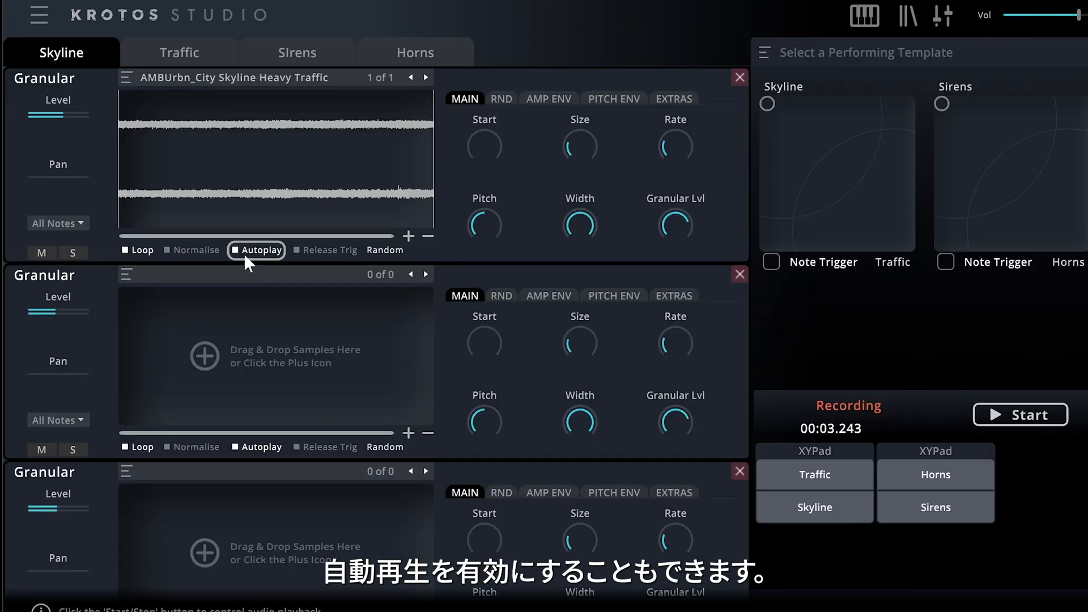
pyautogui.click(1021, 414)
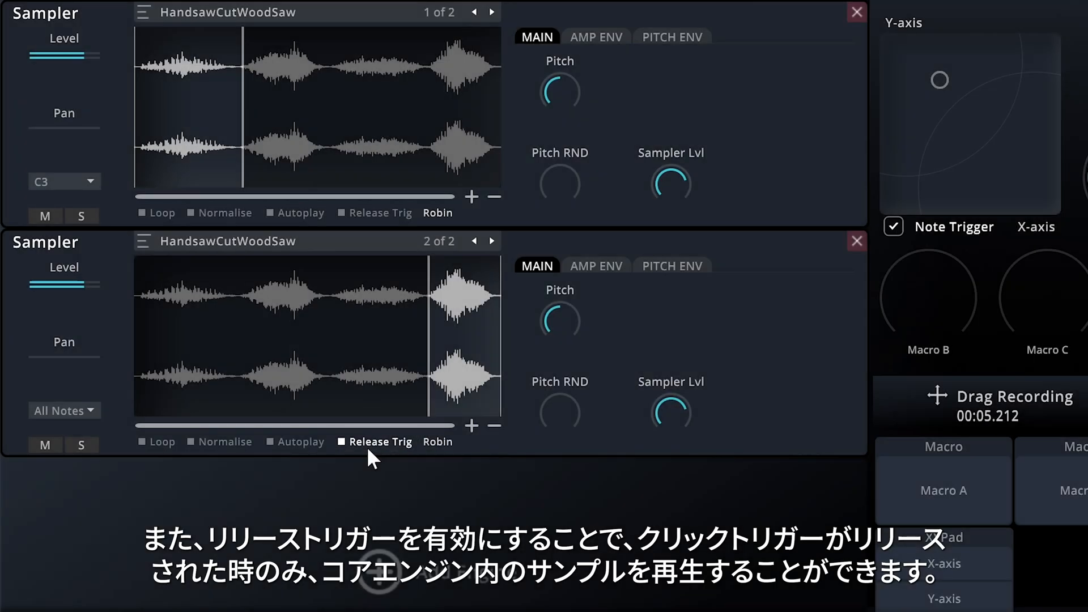
pyautogui.moveTo(940, 80)
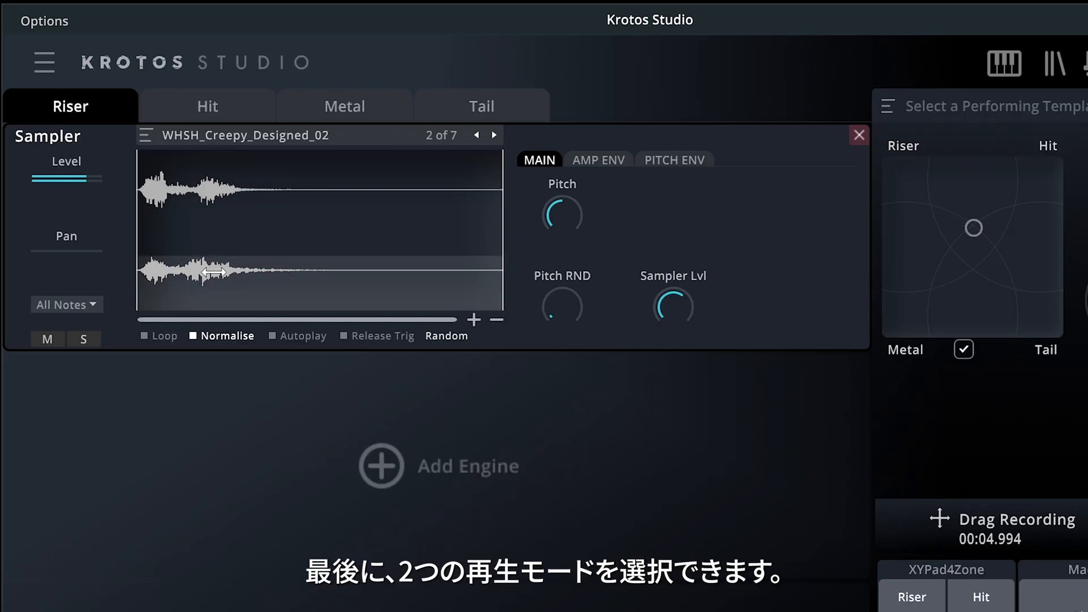
# Step: Switch the Riser sampler from Random to Robin and trigger the next samples in sequence
pyautogui.click(446, 336)
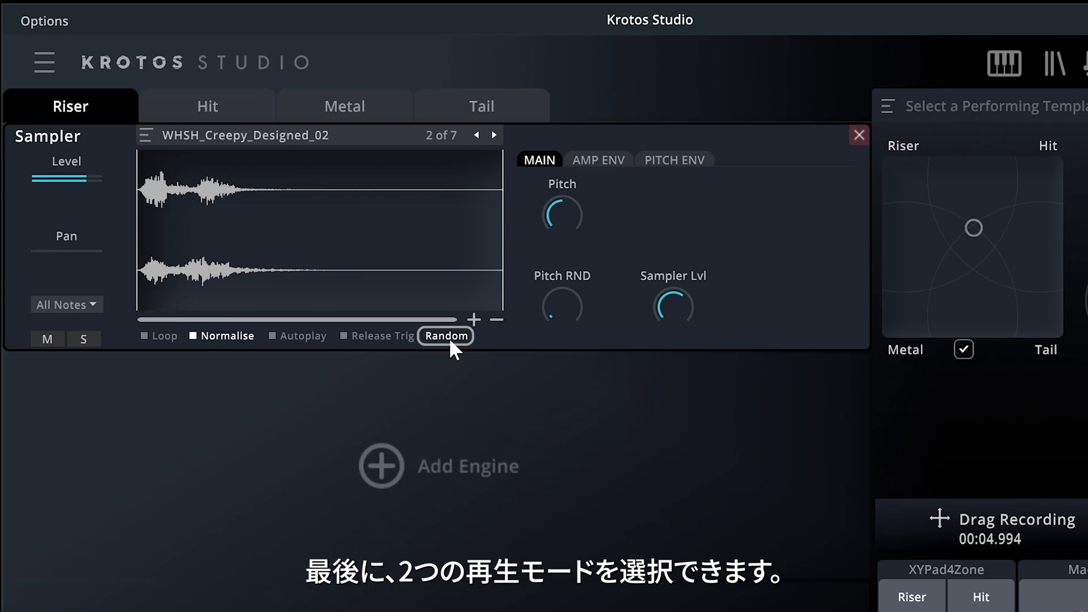
pyautogui.click(446, 336)
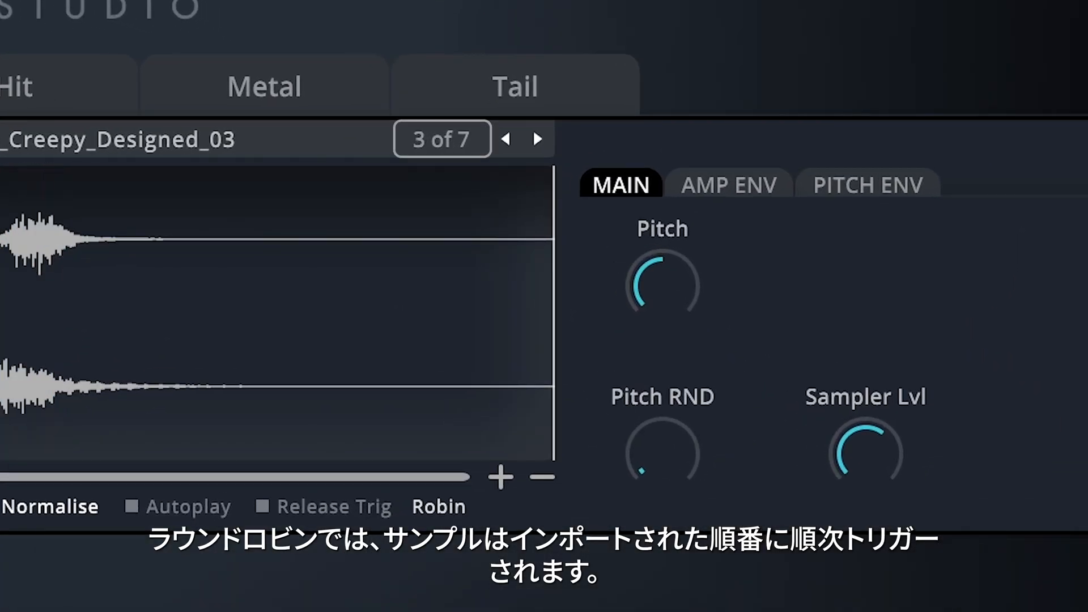
pyautogui.click(536, 139)
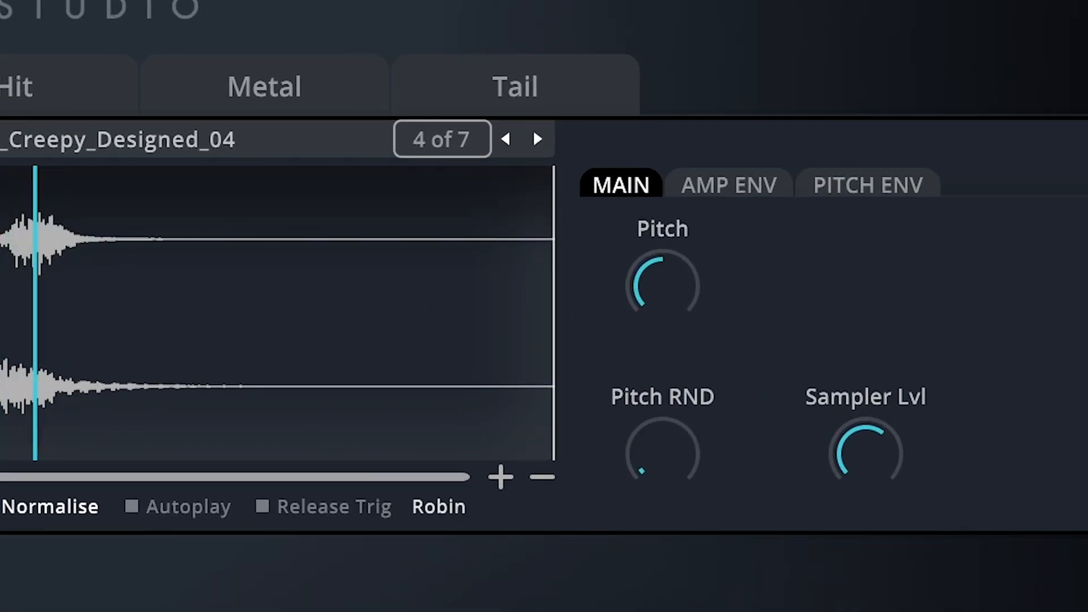
pyautogui.click(537, 139)
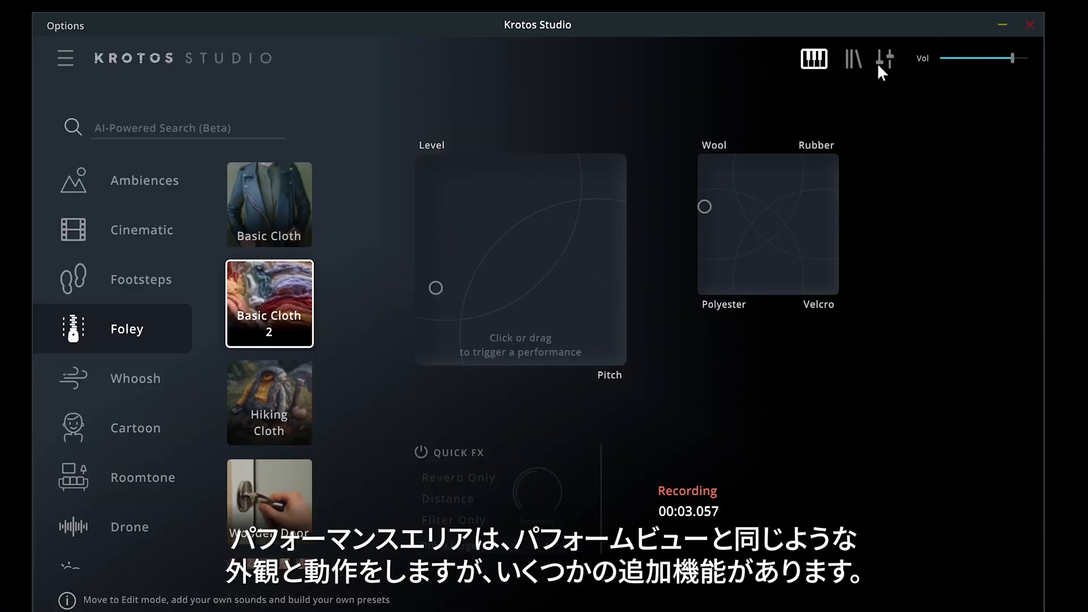
# Step: In edit view, enable Note Trigger and pick the Advanced - 1 XY 3 Macro, then Both Views - 2 XYs templates
pyautogui.click(885, 58)
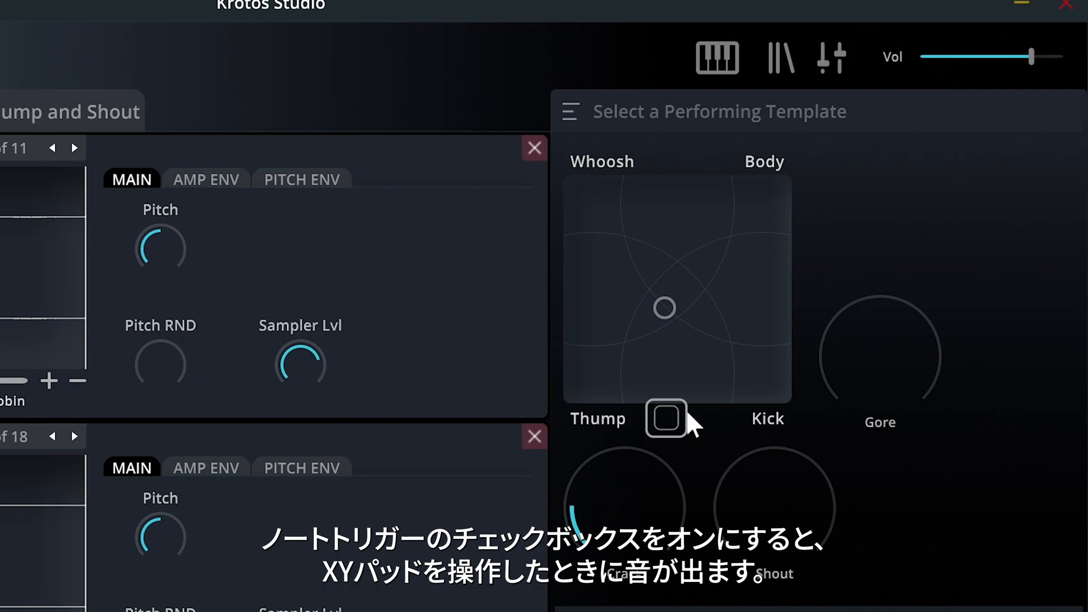
pyautogui.click(665, 418)
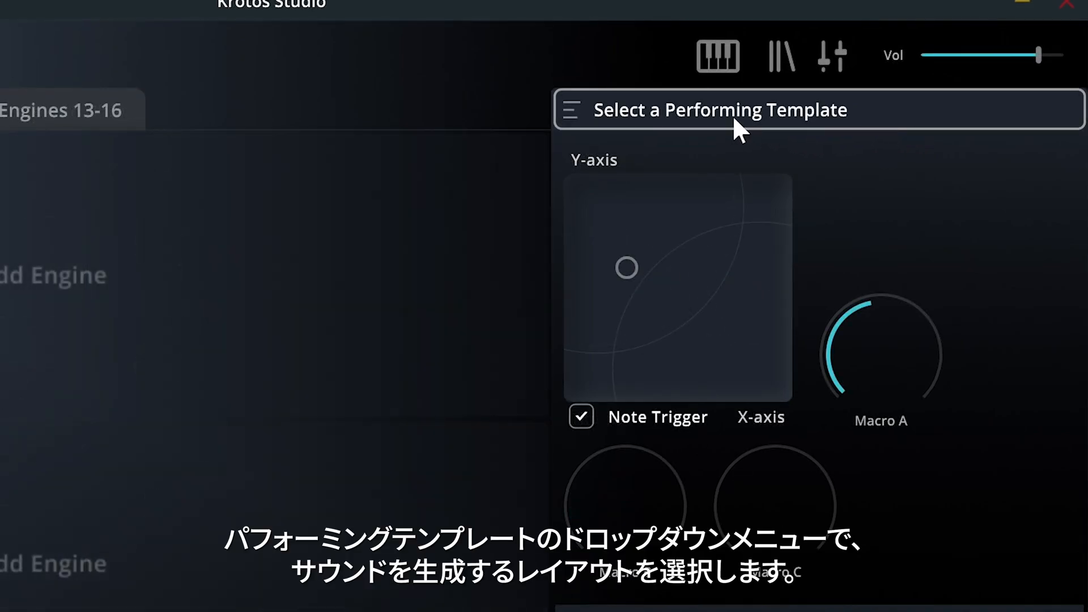
pyautogui.click(720, 109)
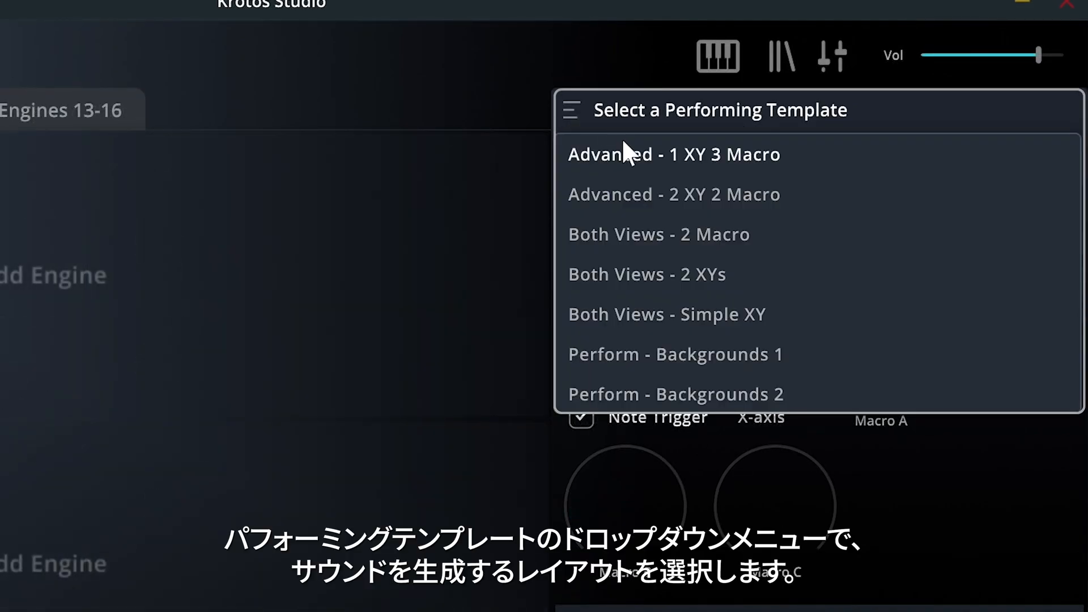
pyautogui.click(673, 154)
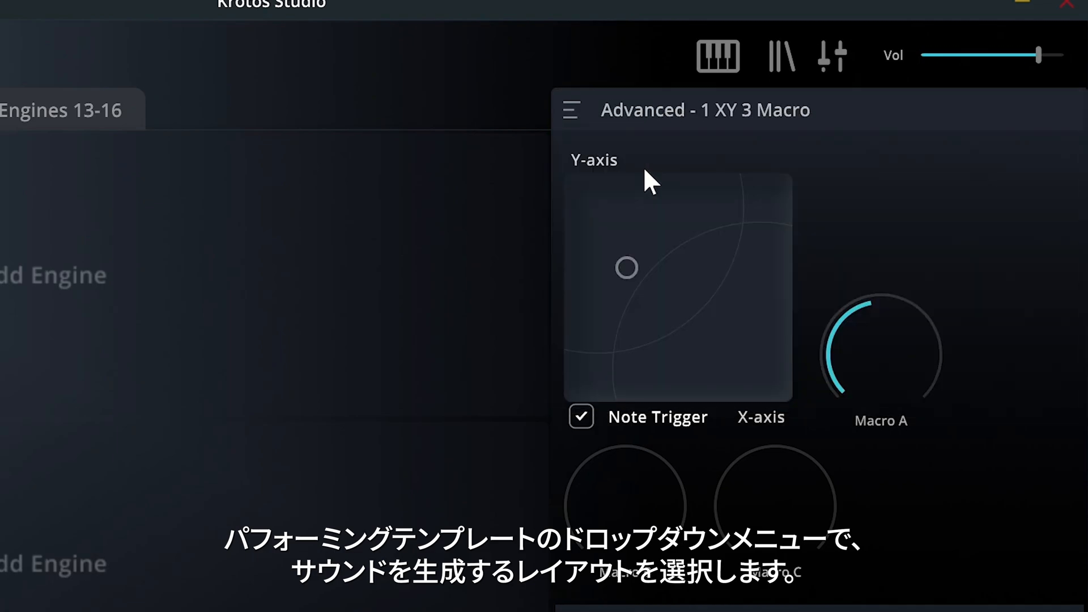
pyautogui.click(687, 108)
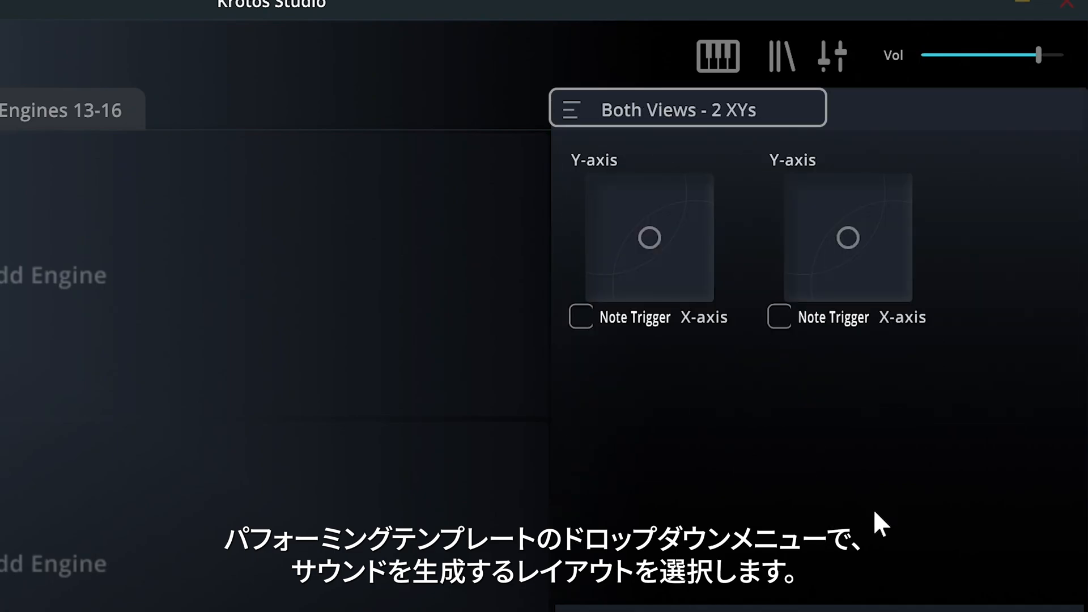
pyautogui.click(687, 107)
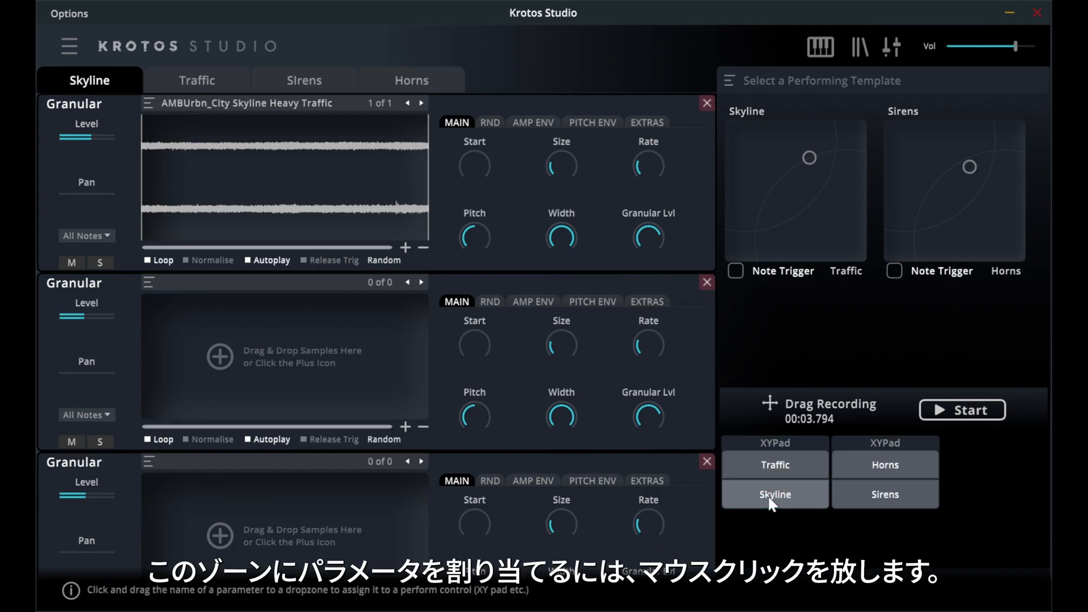
# Step: Open XYPad 2 Modulation, adjust the depth, and delete the CoreEngine0Level assignment
pyautogui.click(775, 494)
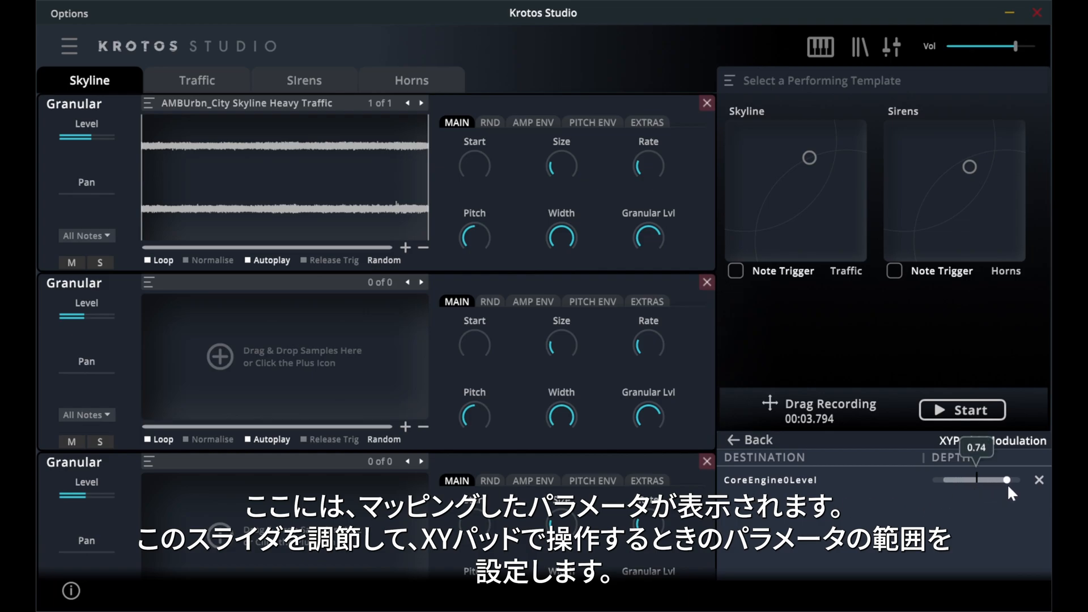
pyautogui.click(962, 409)
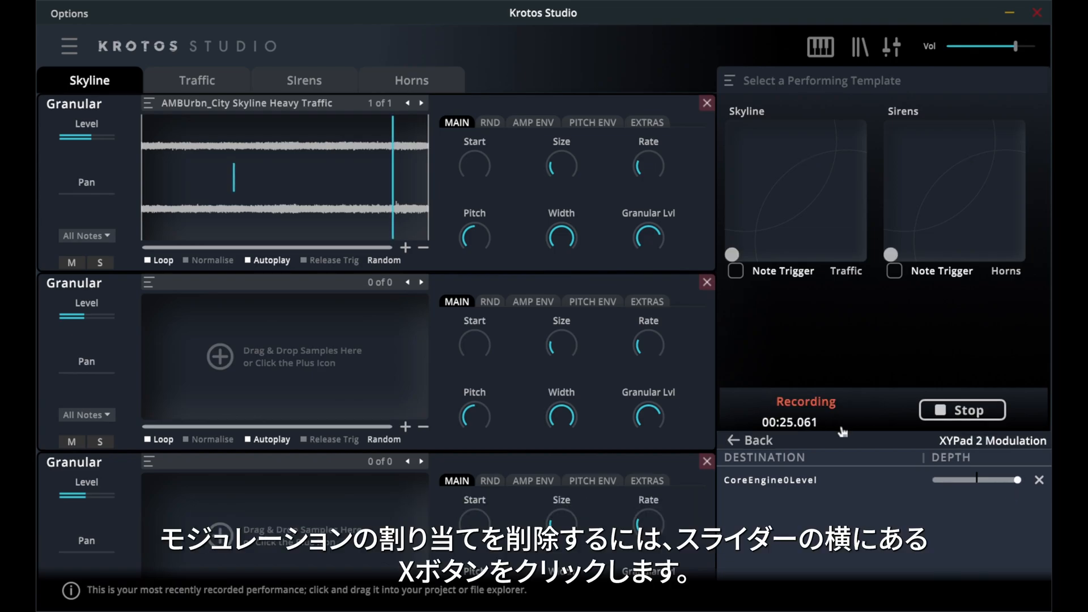
pyautogui.moveTo(1039, 480)
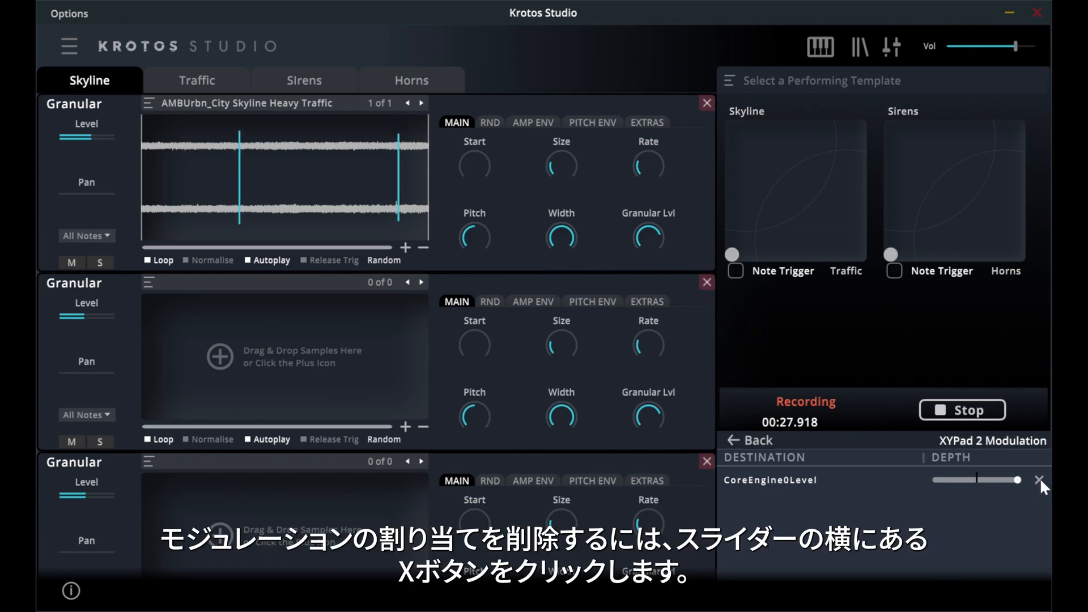
pyautogui.click(1039, 480)
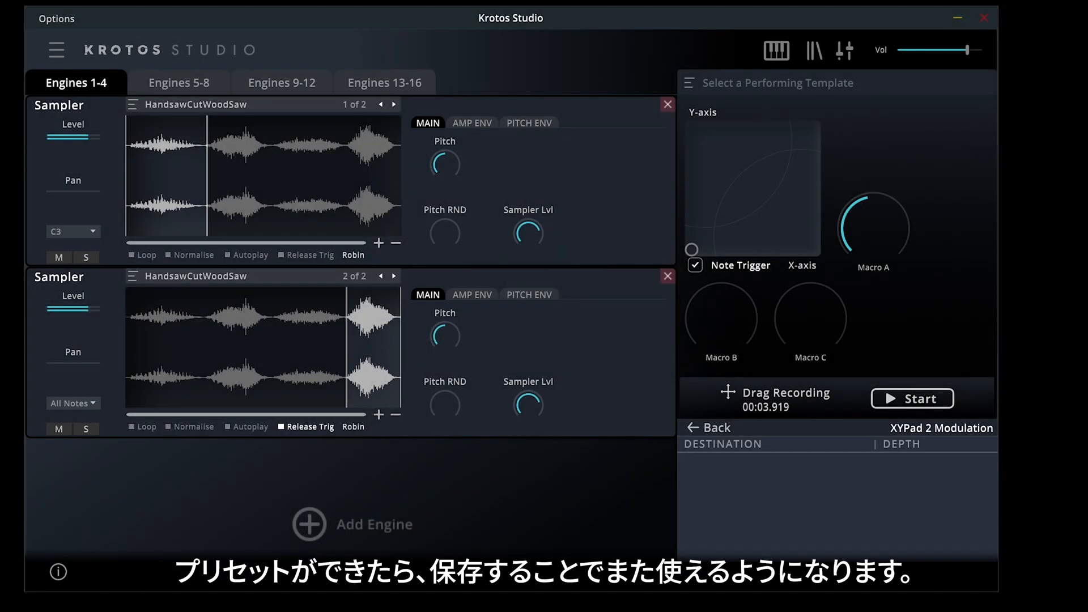
pyautogui.moveTo(56, 50)
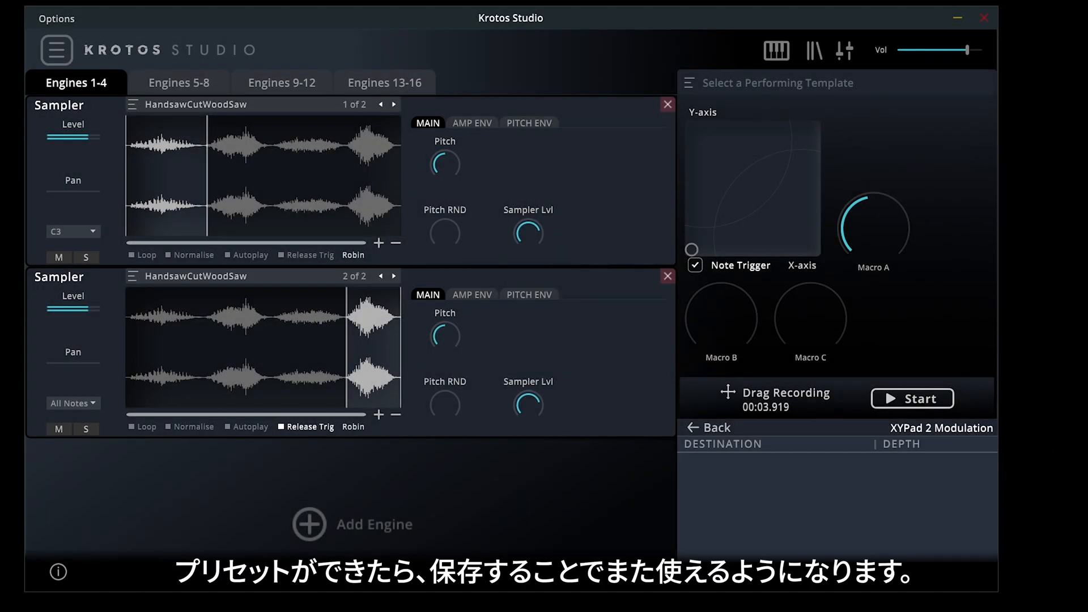
# Step: Save the preset as 'Sawing Back and Forth' via Save Preset As
pyautogui.click(56, 49)
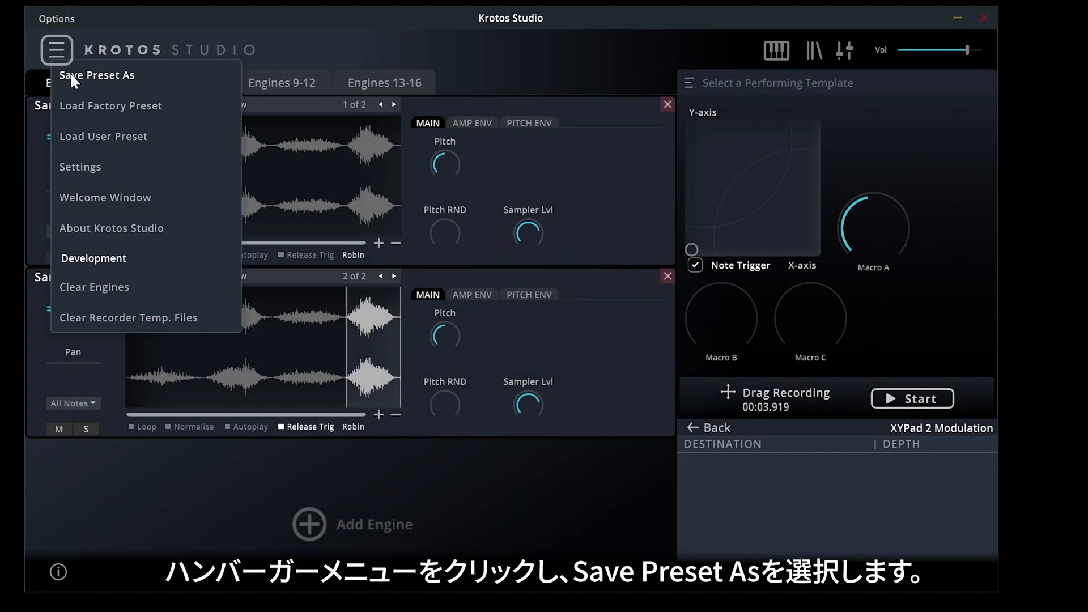
pyautogui.click(97, 75)
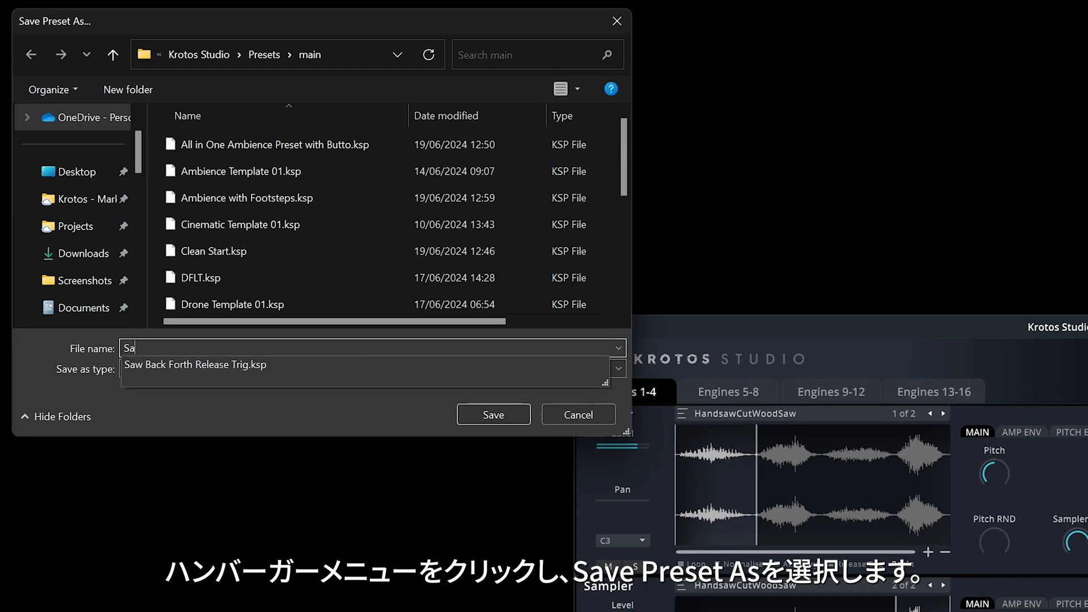
pyautogui.write('wing Back a')
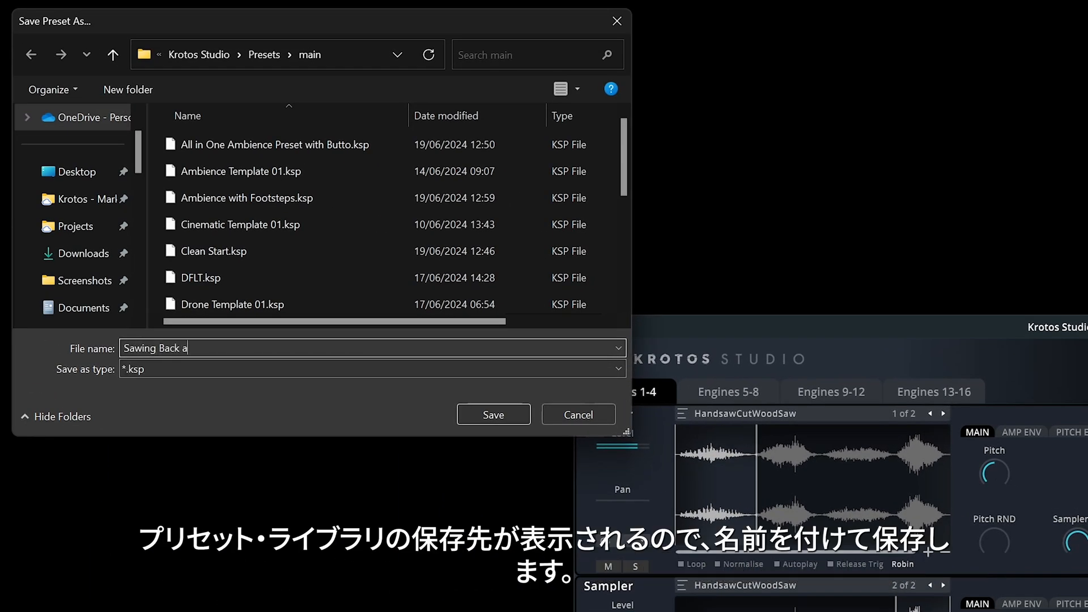
pyautogui.write('nd Forth')
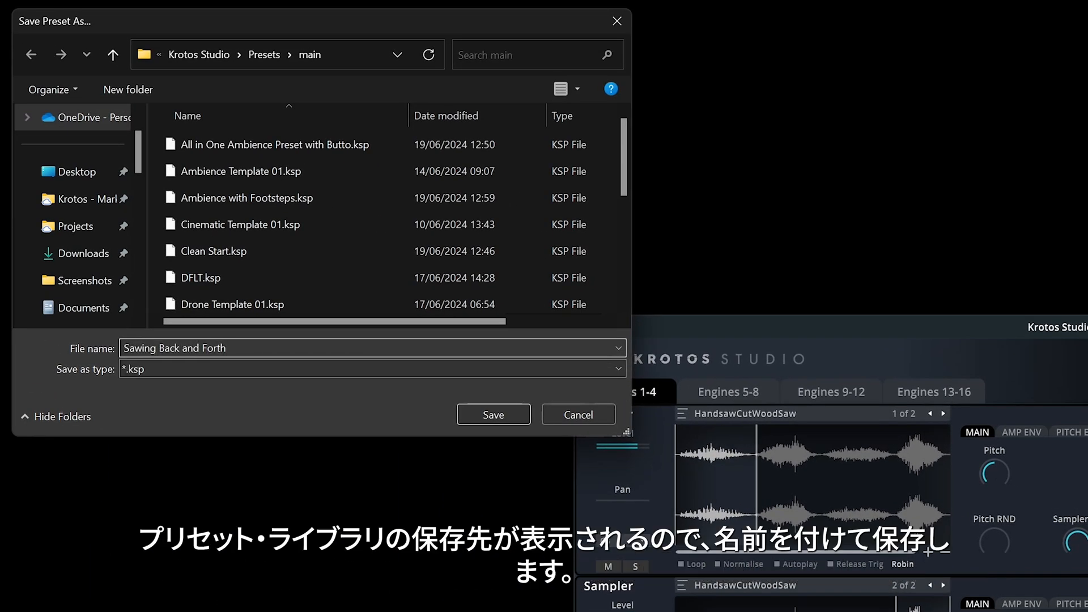
pyautogui.click(492, 414)
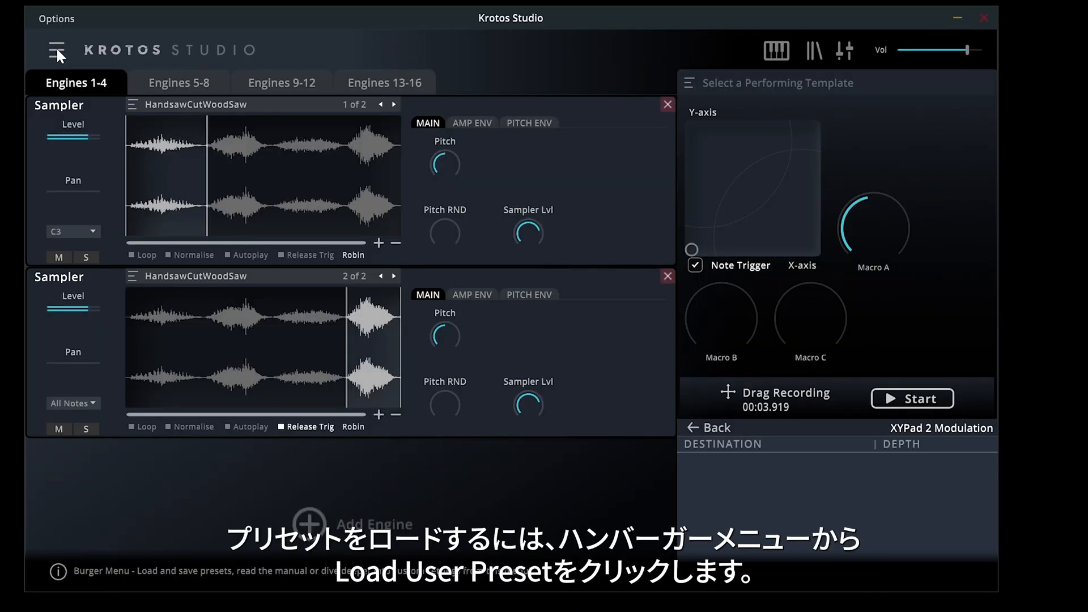
# Step: Load a saved .ksp user preset and play it from the XY pad
pyautogui.click(56, 49)
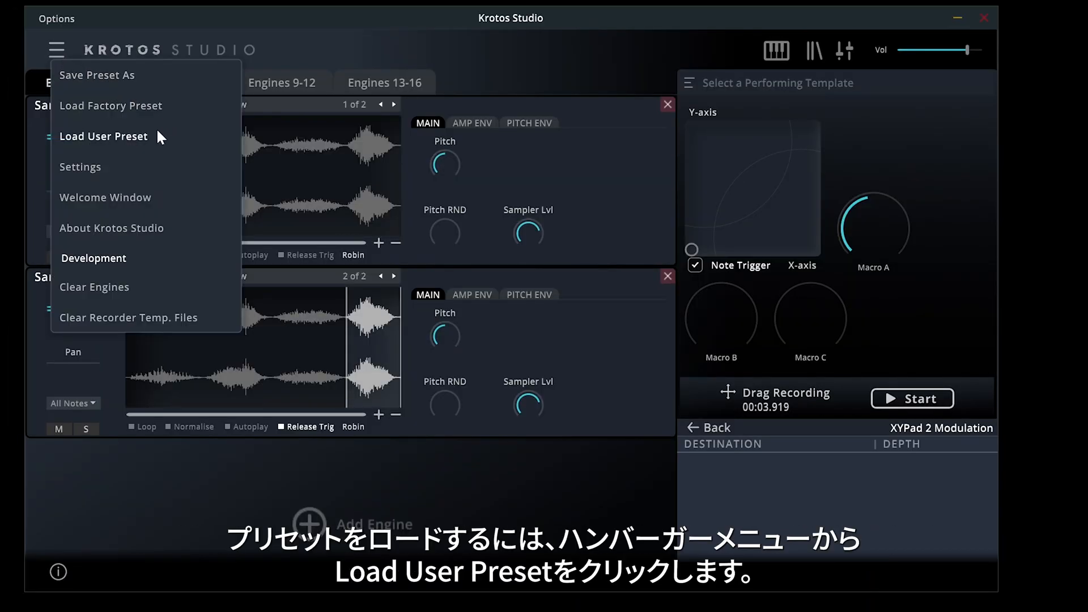
pyautogui.click(104, 136)
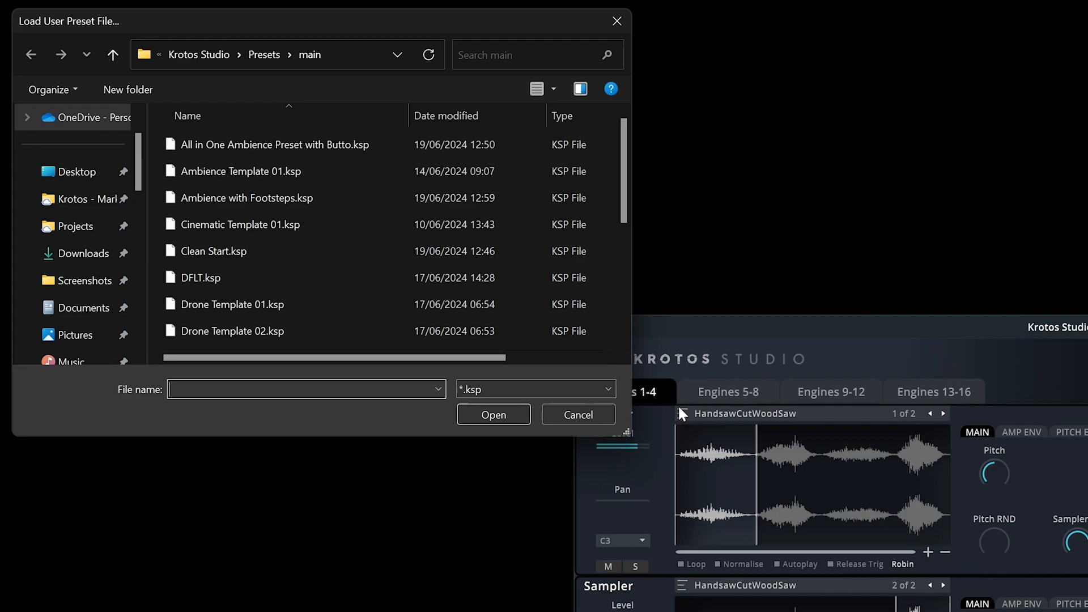
pyautogui.click(577, 414)
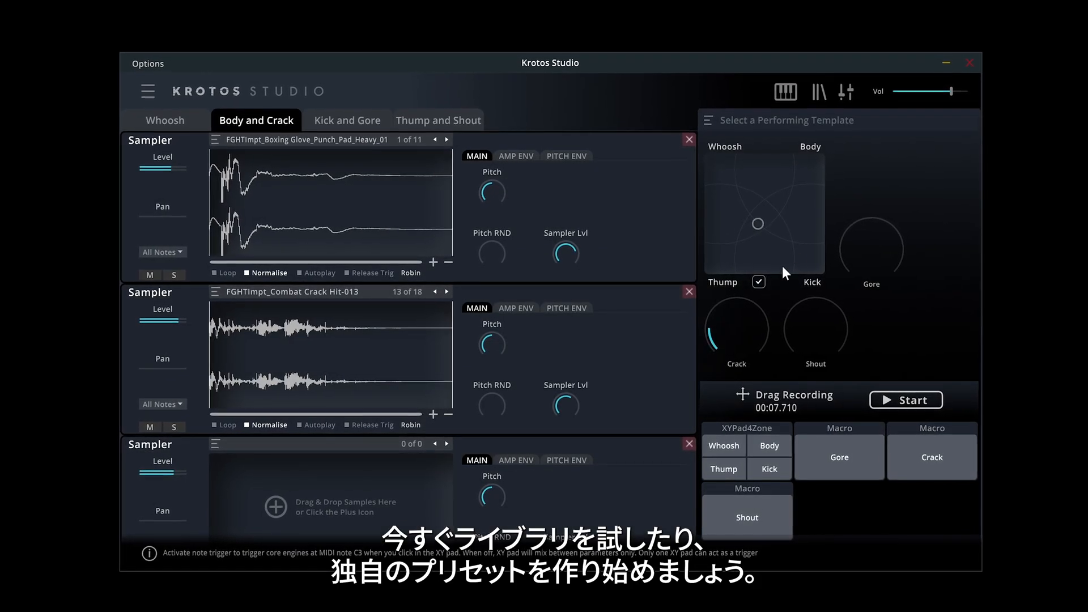
pyautogui.click(770, 216)
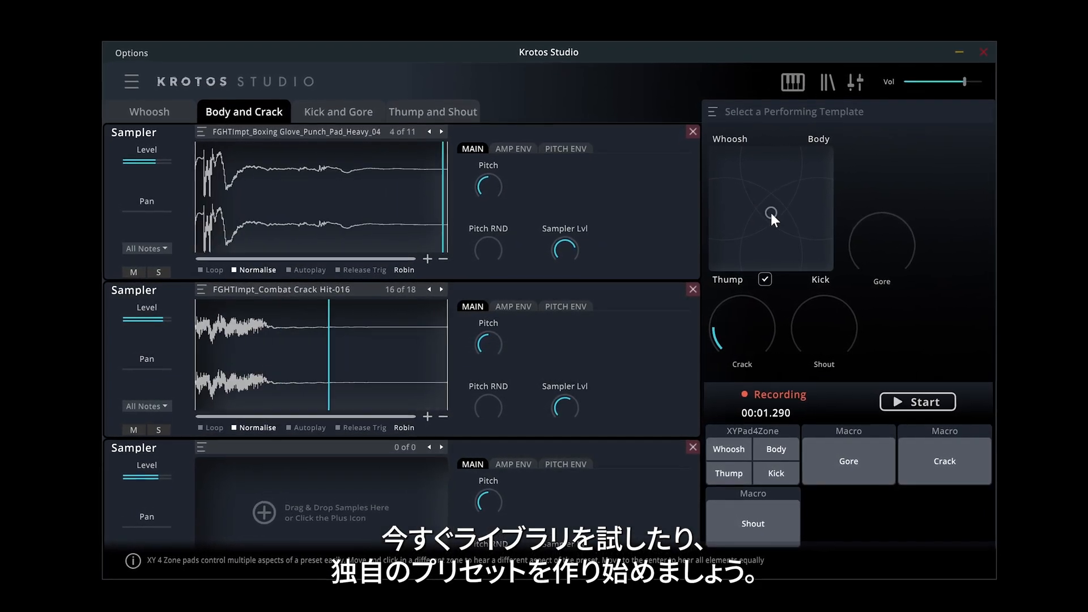